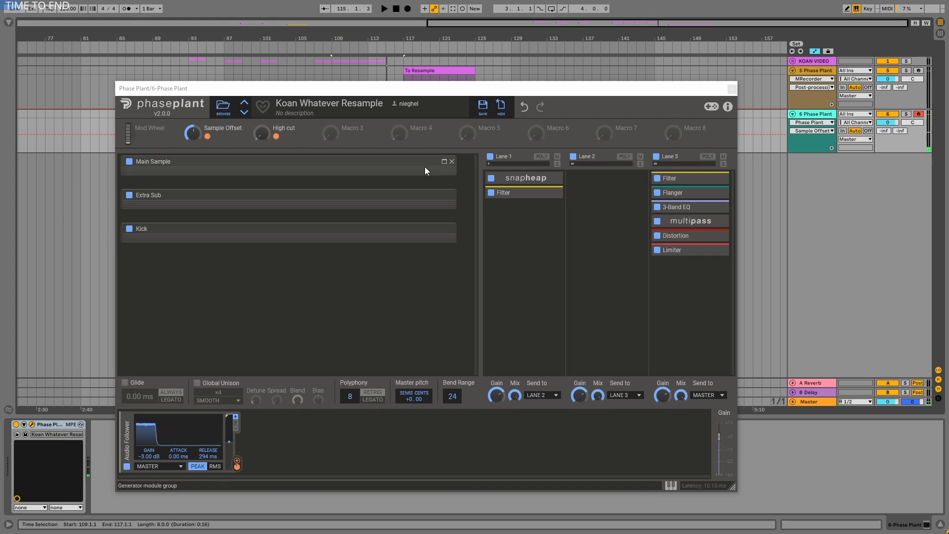
- Close and reopen the Koan Whatever Resample Phase Plant window showing the Main Sample generator
{"action": "left_click", "coordinate": [153, 161]}
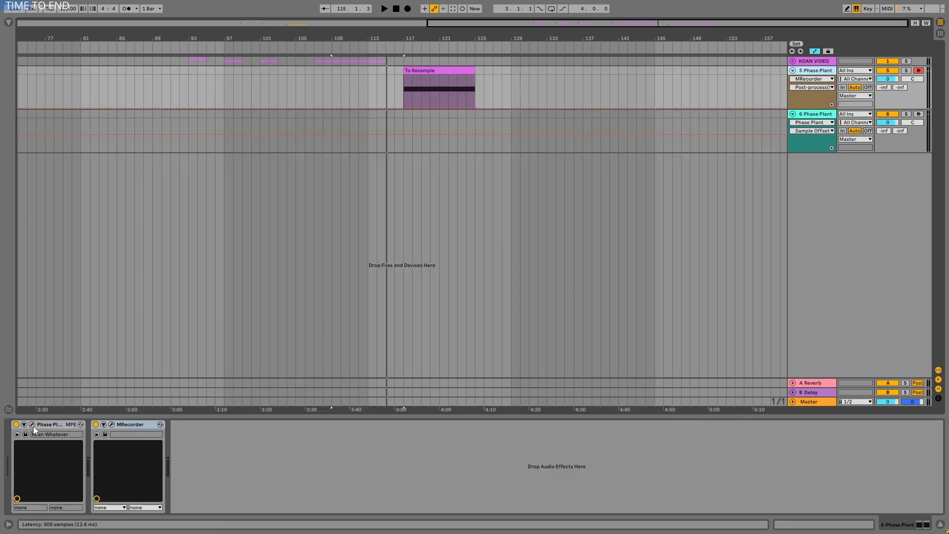
{"action": "double_click", "coordinate": [31, 424]}
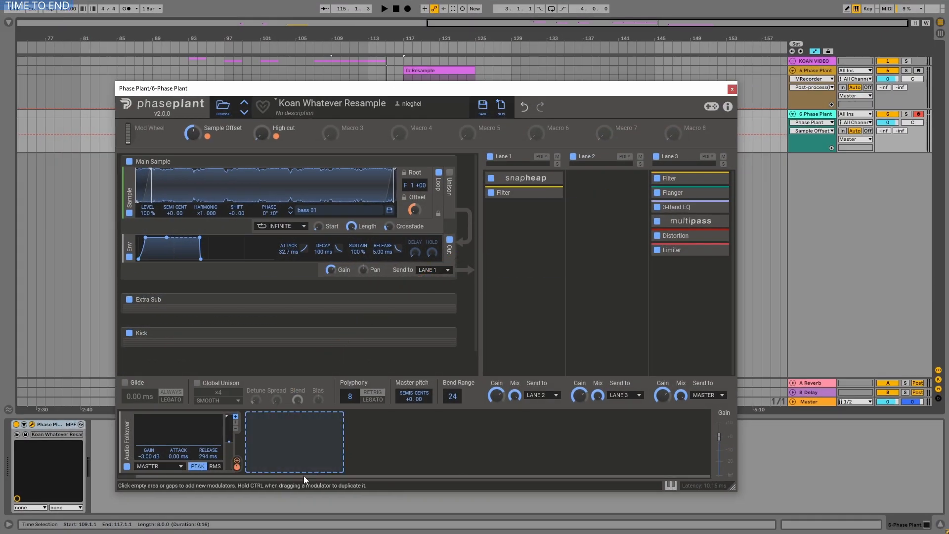
{"action": "left_click_drag", "start_coordinate": [236, 465], "coordinate": [665, 178]}
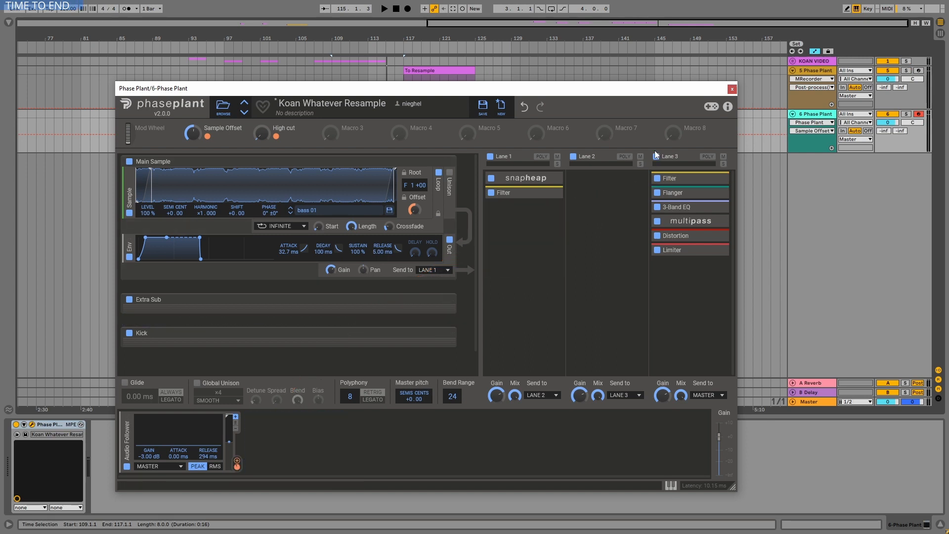
{"action": "left_click_drag", "start_coordinate": [236, 462], "coordinate": [689, 178]}
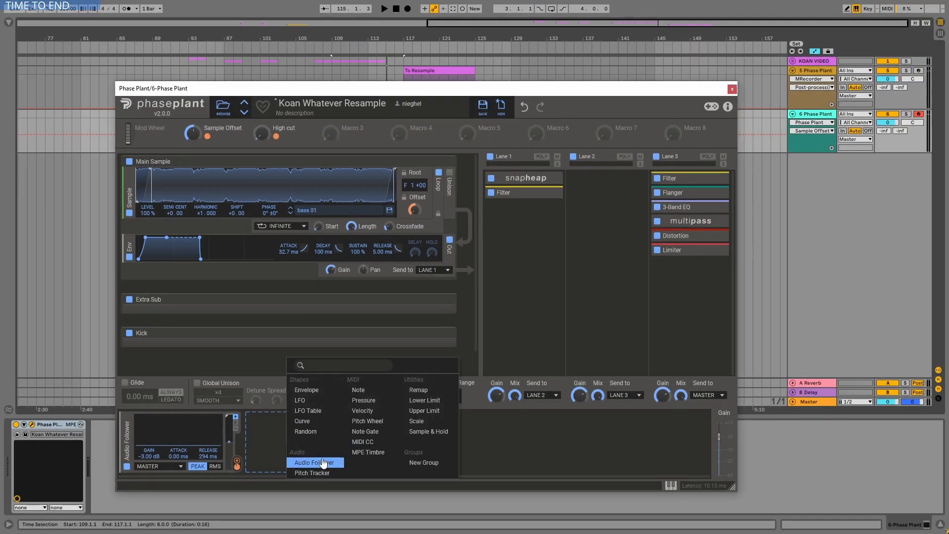
{"action": "left_click", "coordinate": [308, 410]}
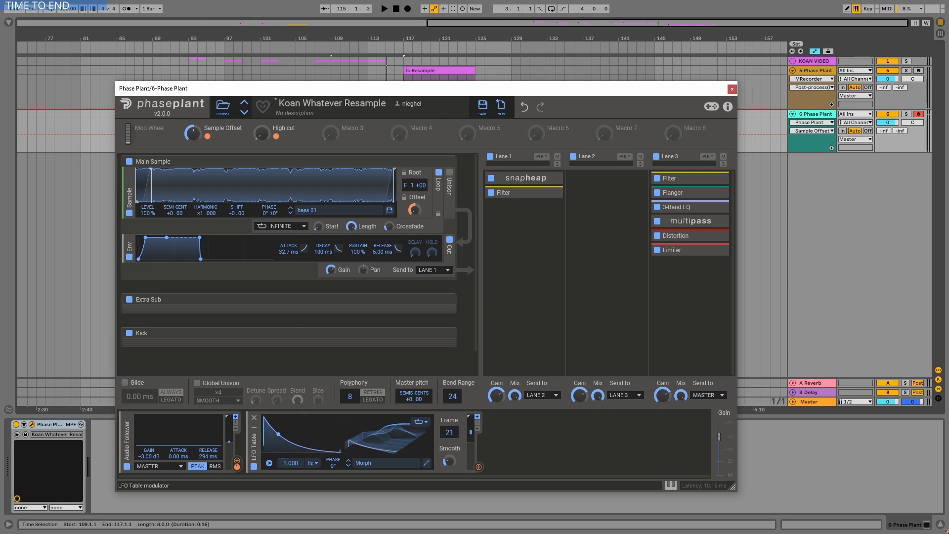
{"action": "left_click", "coordinate": [255, 417]}
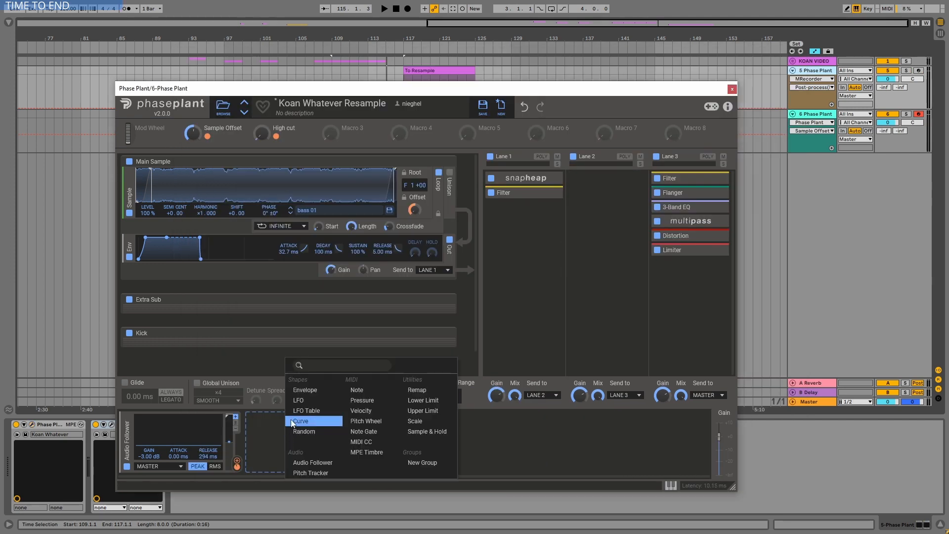
{"action": "left_click", "coordinate": [300, 421]}
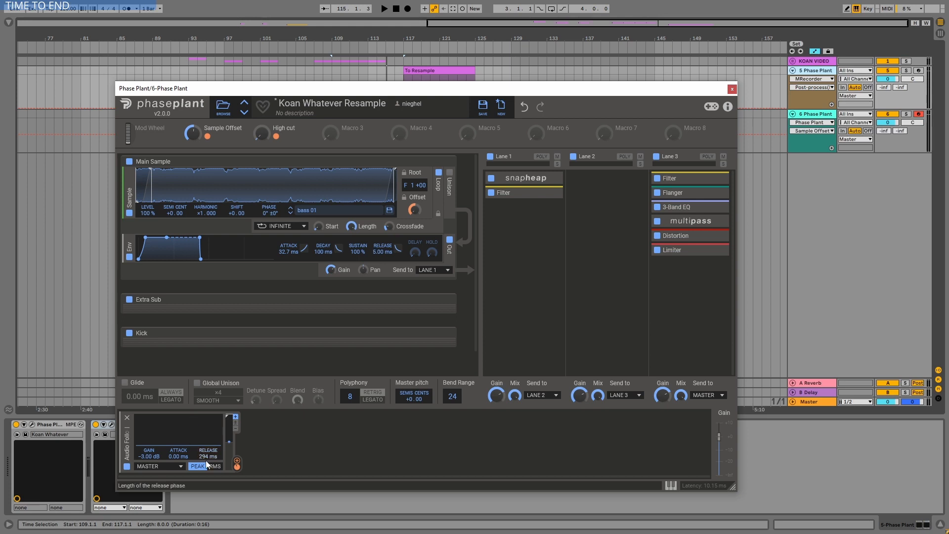
{"action": "mouse_move", "coordinate": [214, 466]}
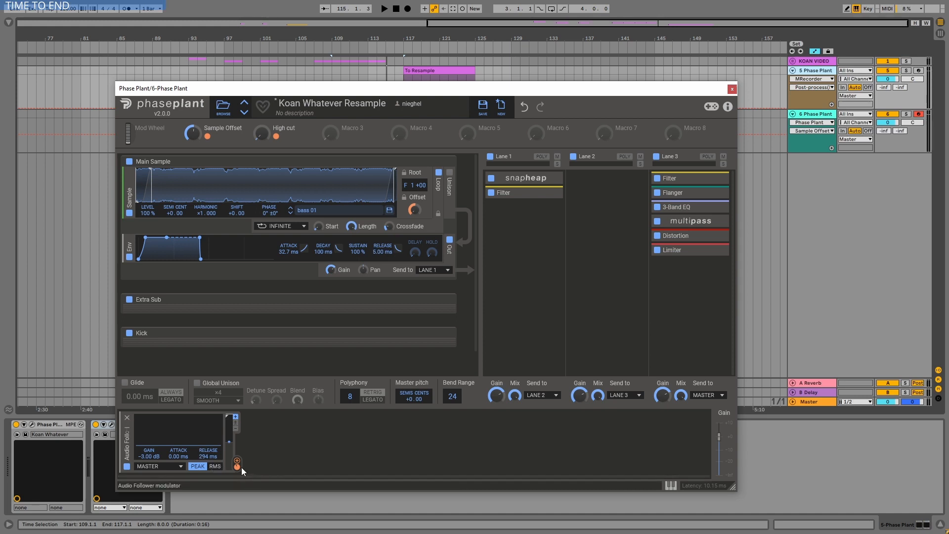
- Expand Lane 3's Filter snapin to reveal its cutoff, Q, gain and slope settings
{"action": "left_click", "coordinate": [669, 178]}
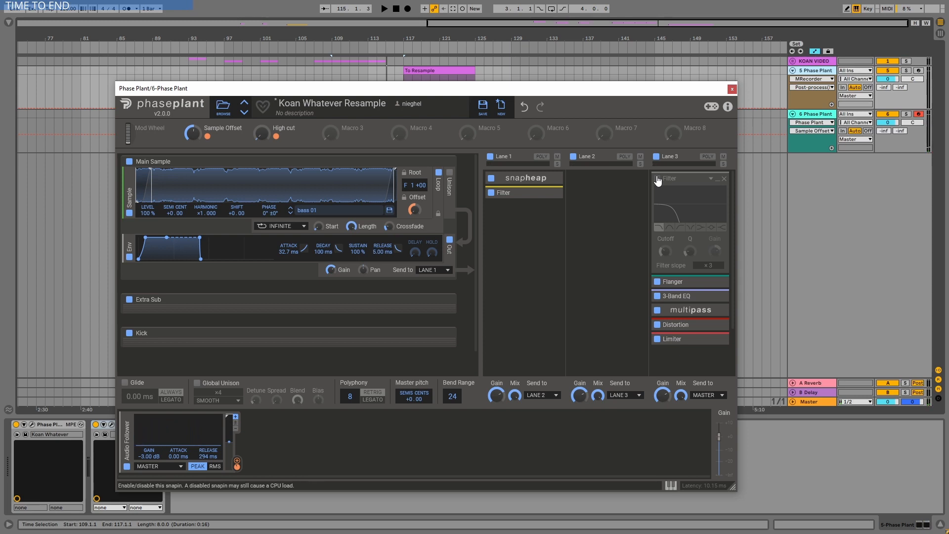
- Enable Lane 3's Filter and sweep its cutoff down to about 181 Hz during playback
{"action": "left_click", "coordinate": [656, 178]}
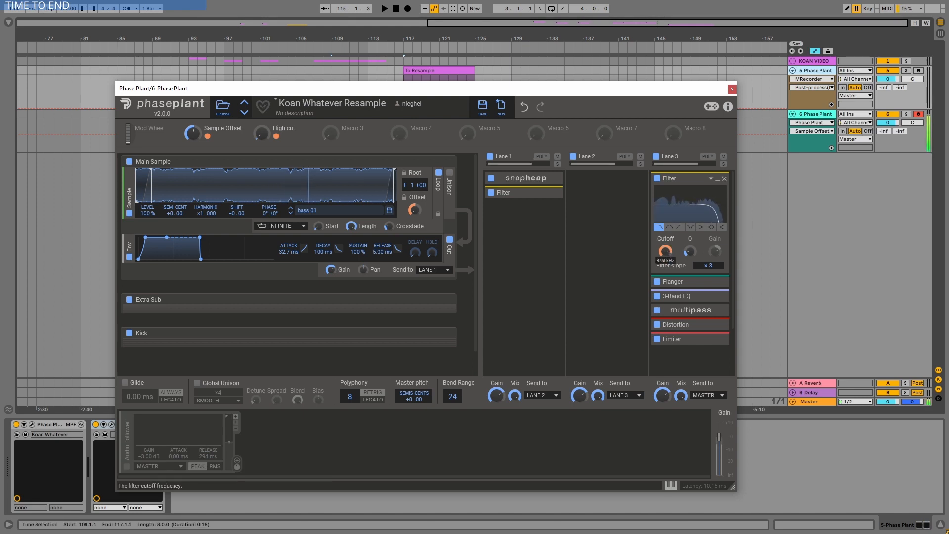
{"action": "left_click_drag", "start_coordinate": [665, 253], "coordinate": [665, 254]}
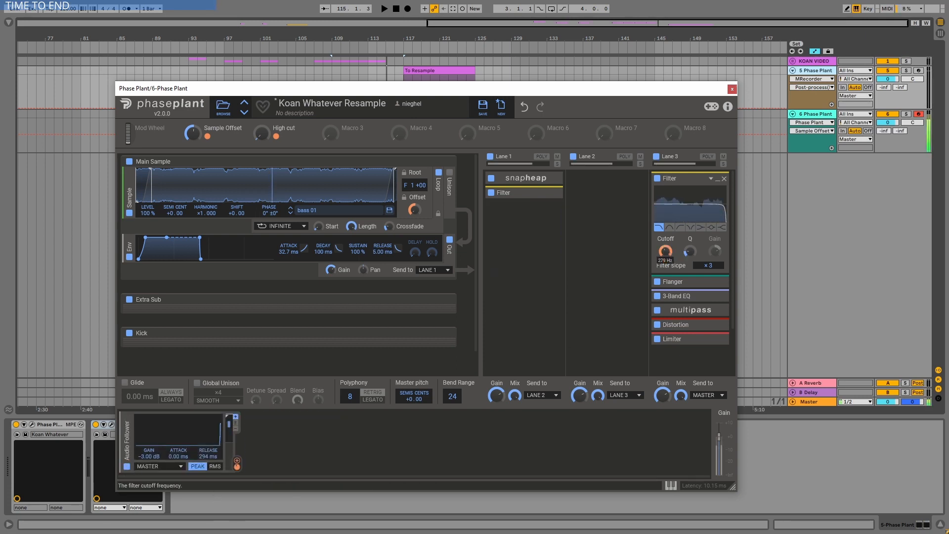
{"action": "left_click_drag", "start_coordinate": [664, 250], "coordinate": [664, 260]}
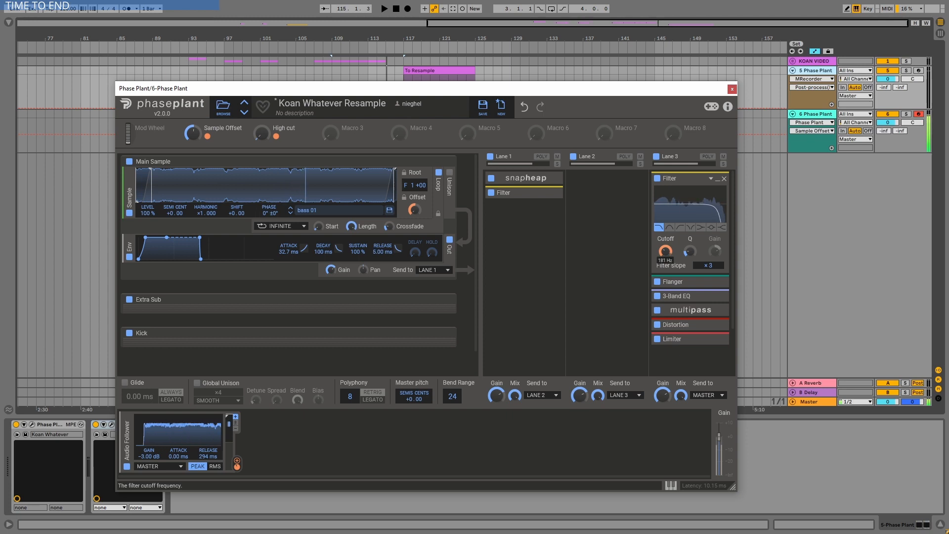
{"action": "left_click_drag", "start_coordinate": [664, 250], "coordinate": [664, 253]}
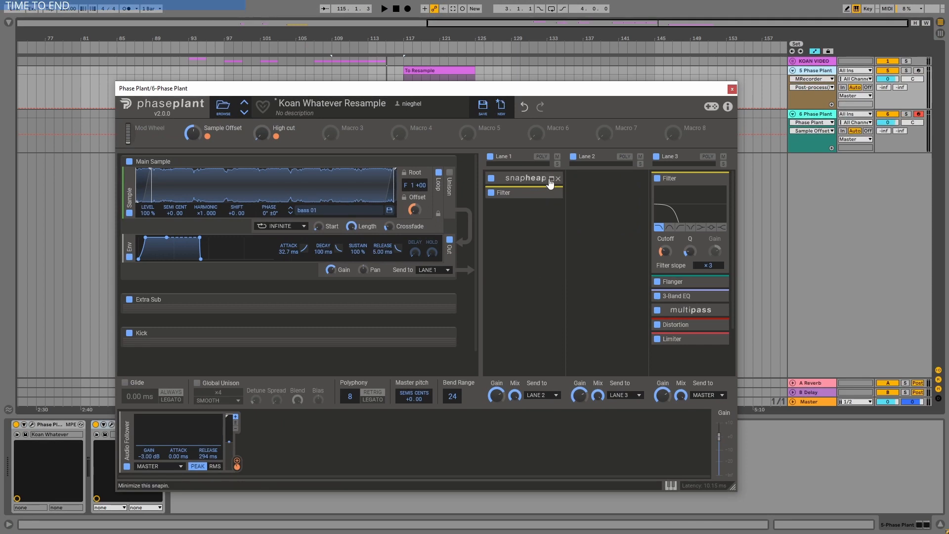
- Open Lane 1's Snap Heap editor to review its parallel filter buses and Multipass limiter
{"action": "left_click", "coordinate": [524, 177]}
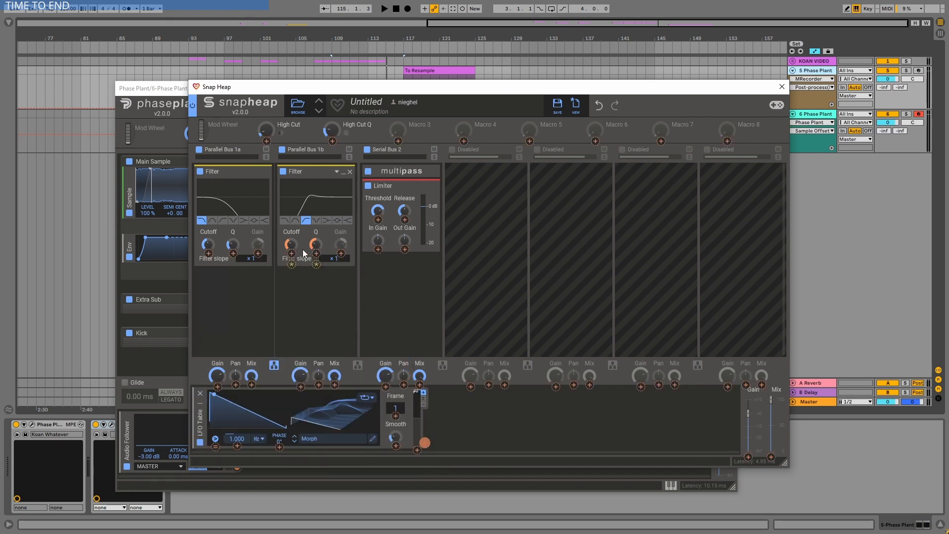
{"action": "left_click_drag", "start_coordinate": [424, 442], "coordinate": [290, 244]}
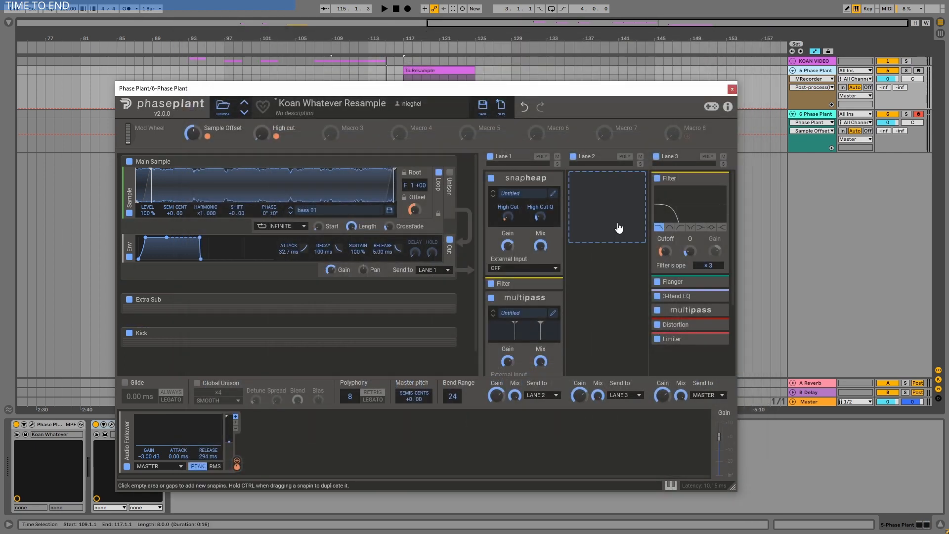
{"action": "left_click", "coordinate": [732, 88]}
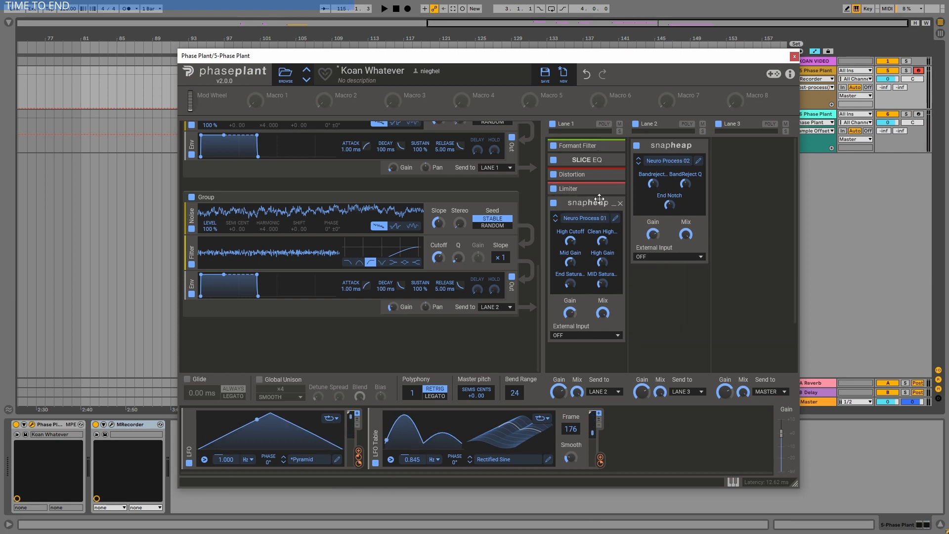
{"action": "mouse_move", "coordinate": [693, 200]}
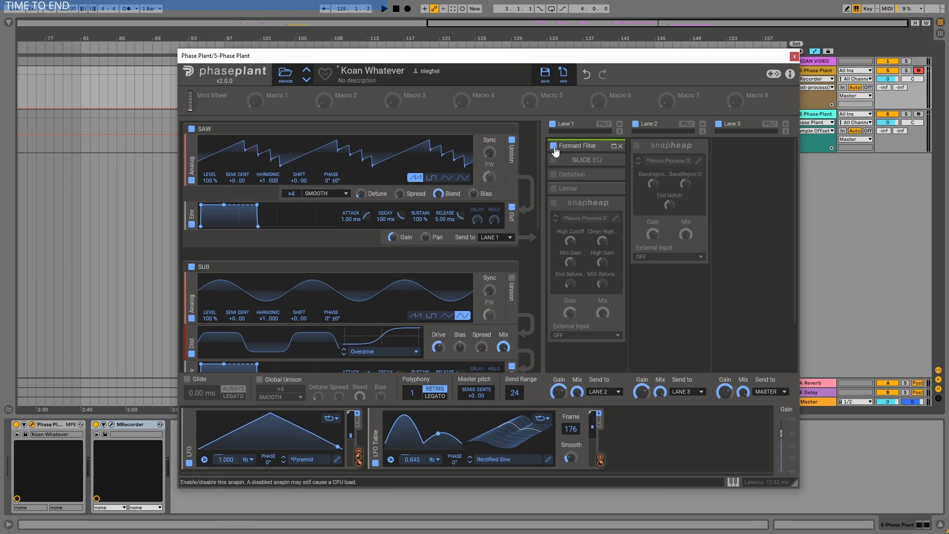
- Expand Lane 1's Formant Filter to show its settings alongside the Slice EQ
{"action": "left_click", "coordinate": [607, 145]}
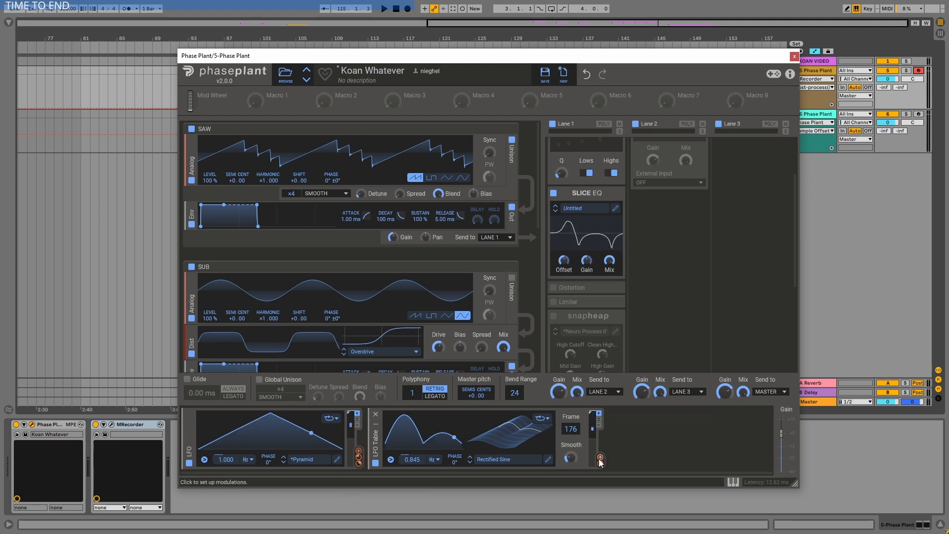
- Add an LFO Table modulator, collapse Slice EQ, and launch the Neuro Process 01 Snap Heap window
{"action": "left_click", "coordinate": [600, 458]}
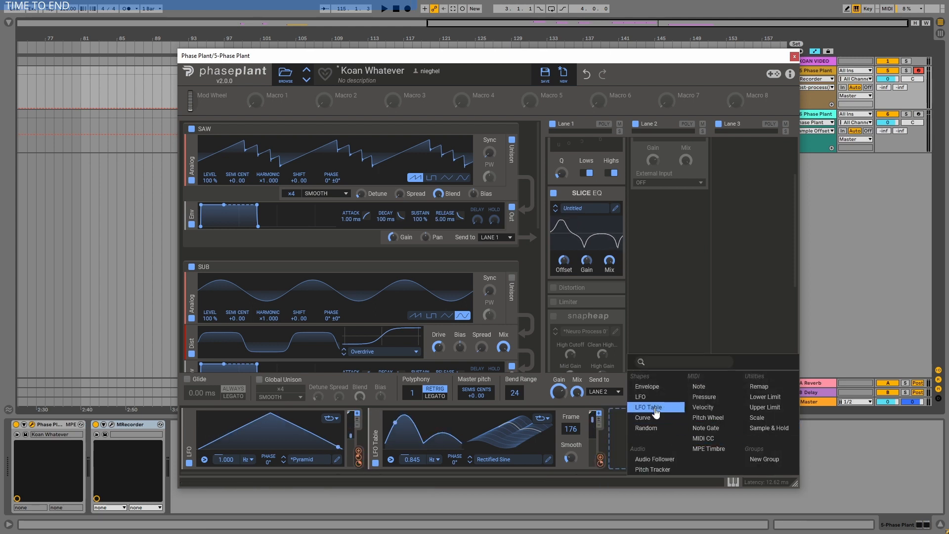
{"action": "left_click", "coordinate": [646, 406]}
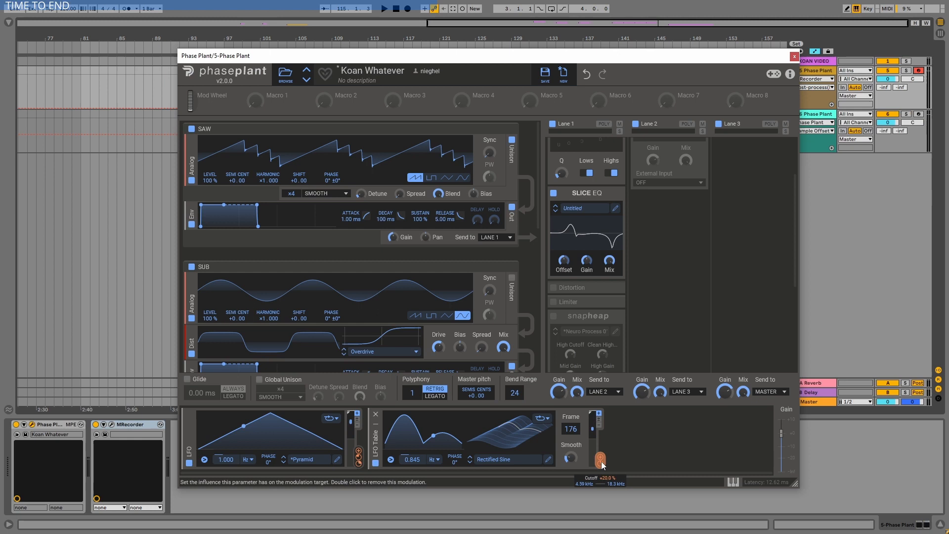
{"action": "mouse_move", "coordinate": [600, 290]}
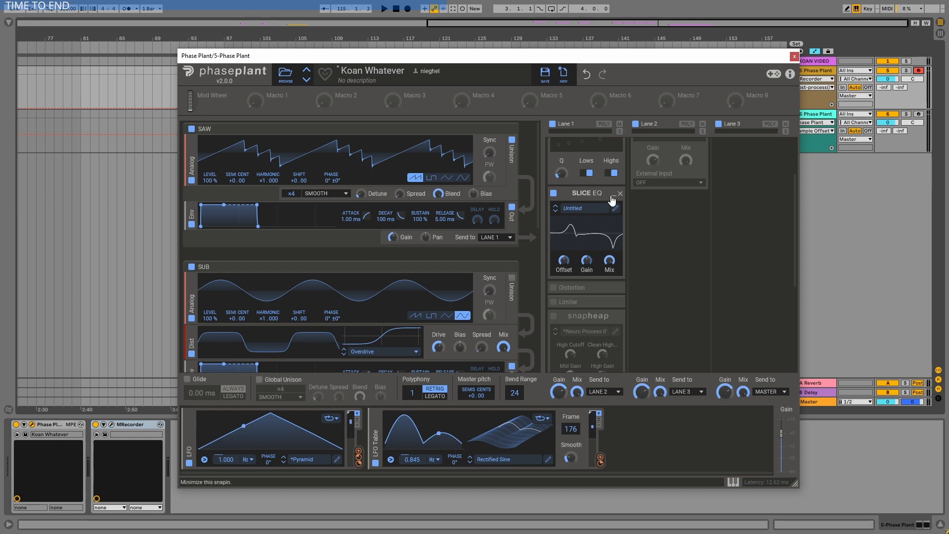
{"action": "left_click", "coordinate": [551, 194]}
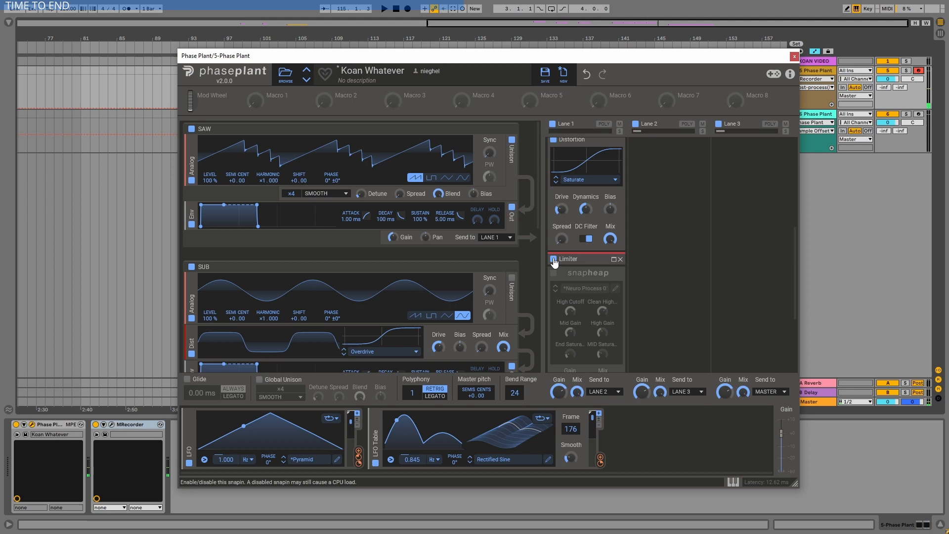
{"action": "left_click", "coordinate": [613, 258]}
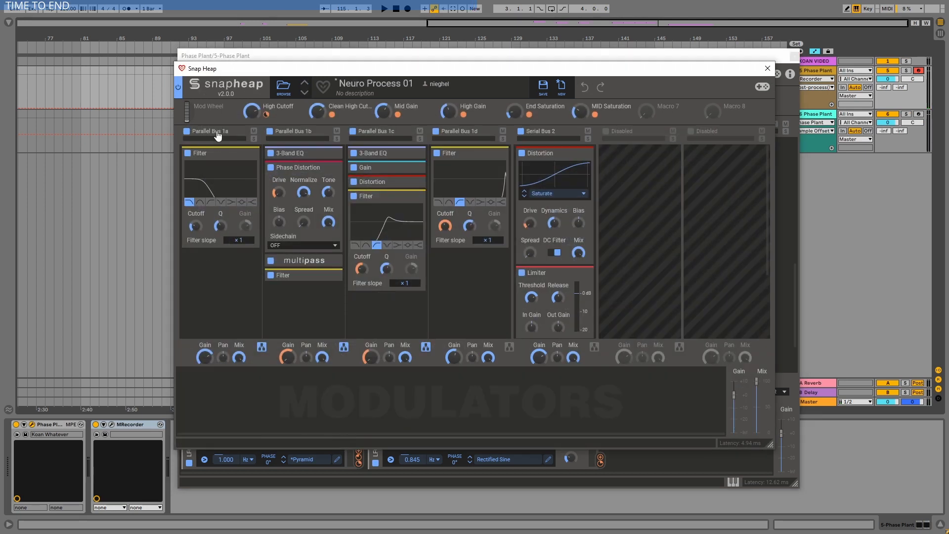
{"action": "mouse_move", "coordinate": [463, 136]}
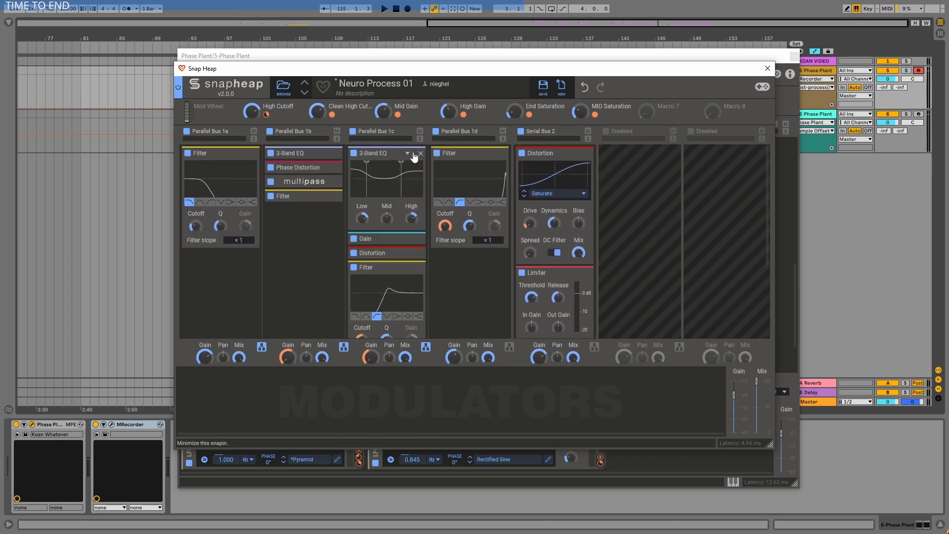
{"action": "mouse_move", "coordinate": [362, 168]}
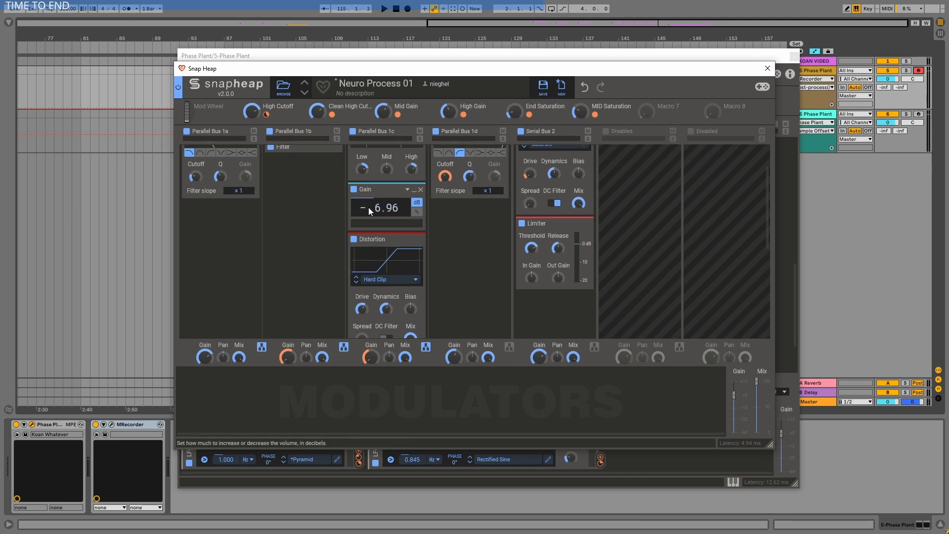
- Audition Parallel Bus 1c's Gain up to about +13 dB, then settle it at -6.48 dB
{"action": "left_click_drag", "start_coordinate": [386, 208], "coordinate": [386, 199]}
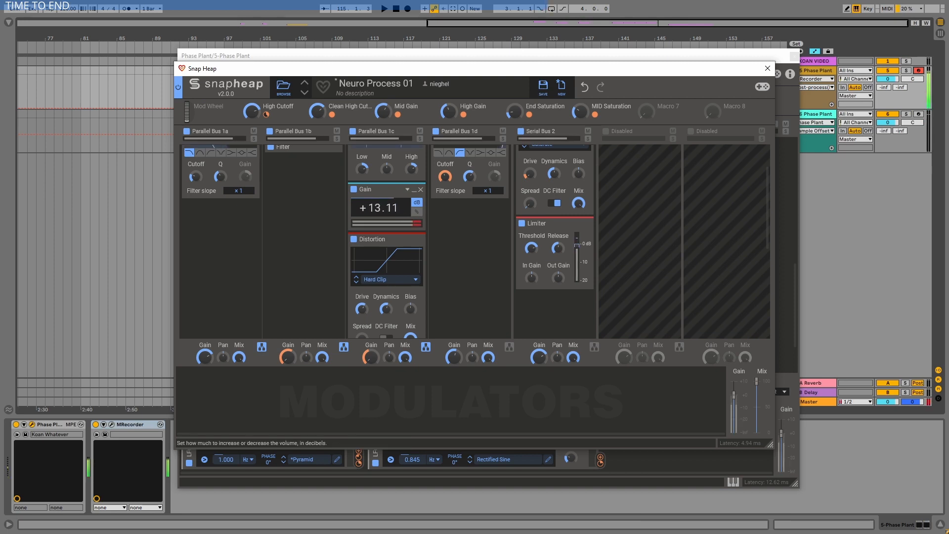
{"action": "left_click_drag", "start_coordinate": [378, 208], "coordinate": [379, 242]}
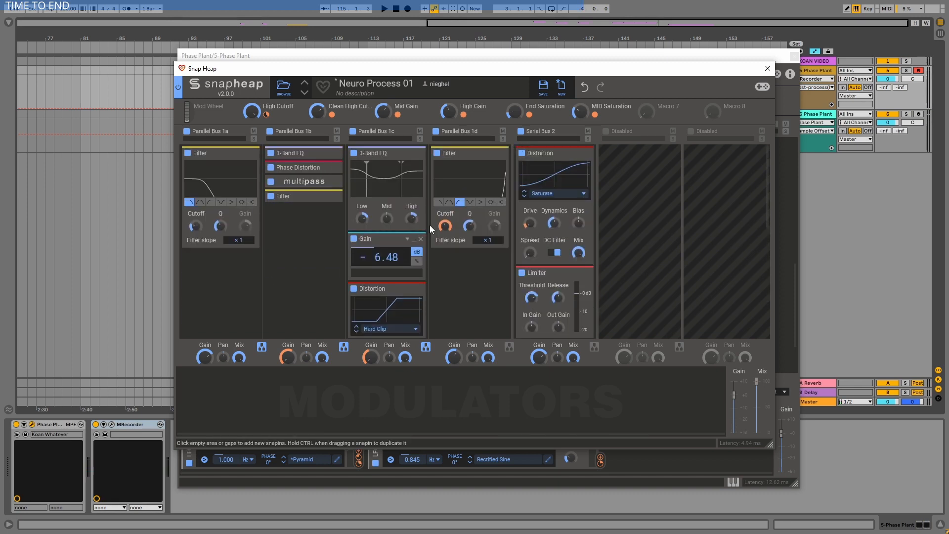
{"action": "mouse_move", "coordinate": [552, 224]}
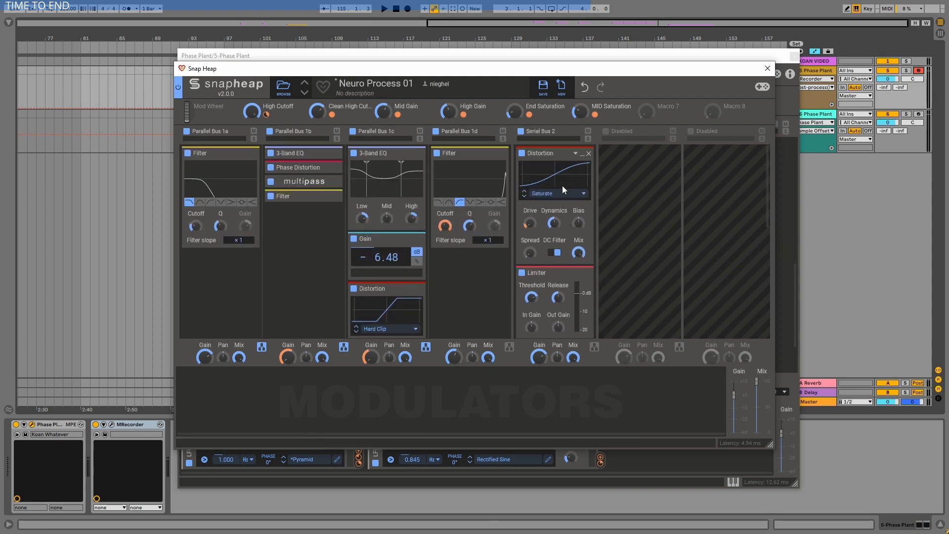
{"action": "mouse_move", "coordinate": [548, 200]}
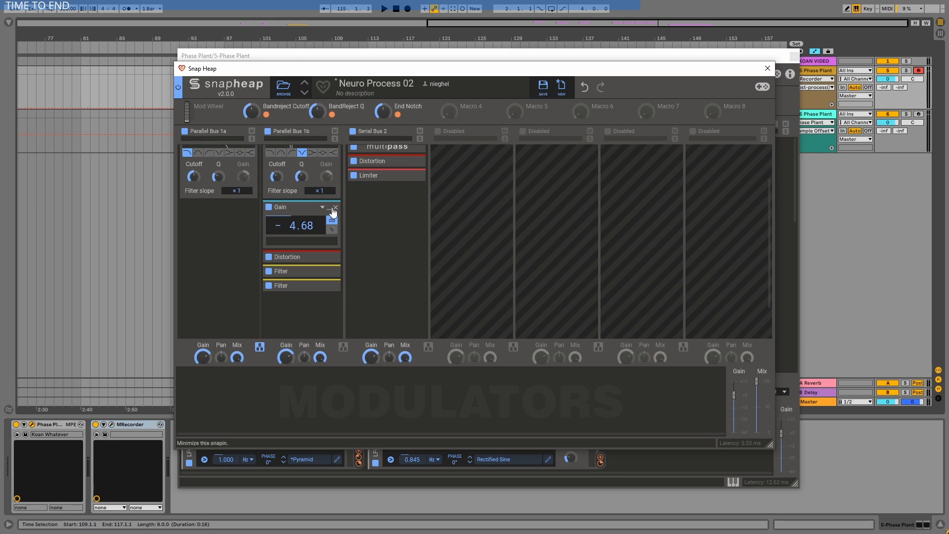
- Collapse Parallel Bus 1b's Gain, expand its filters, and adjust the BandReject Q macro
{"action": "left_click", "coordinate": [321, 207]}
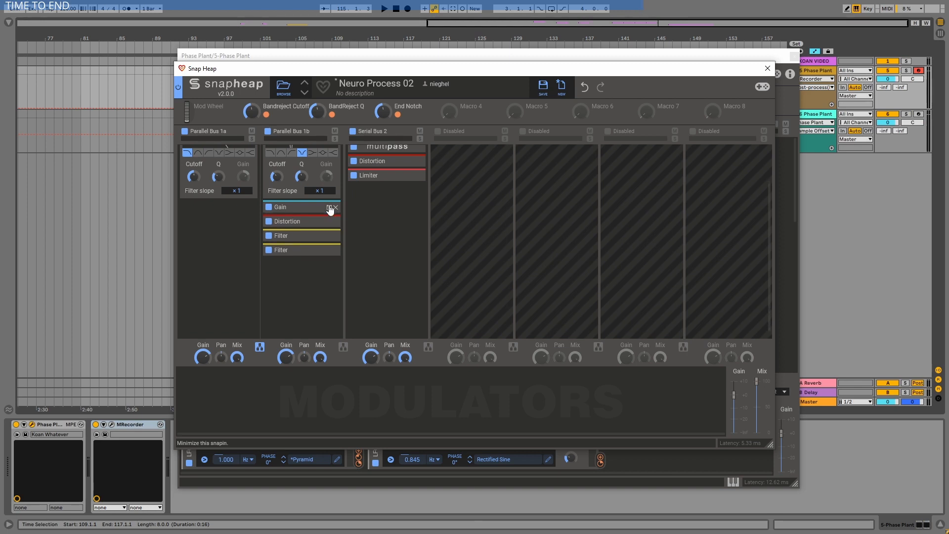
{"action": "left_click", "coordinate": [280, 207]}
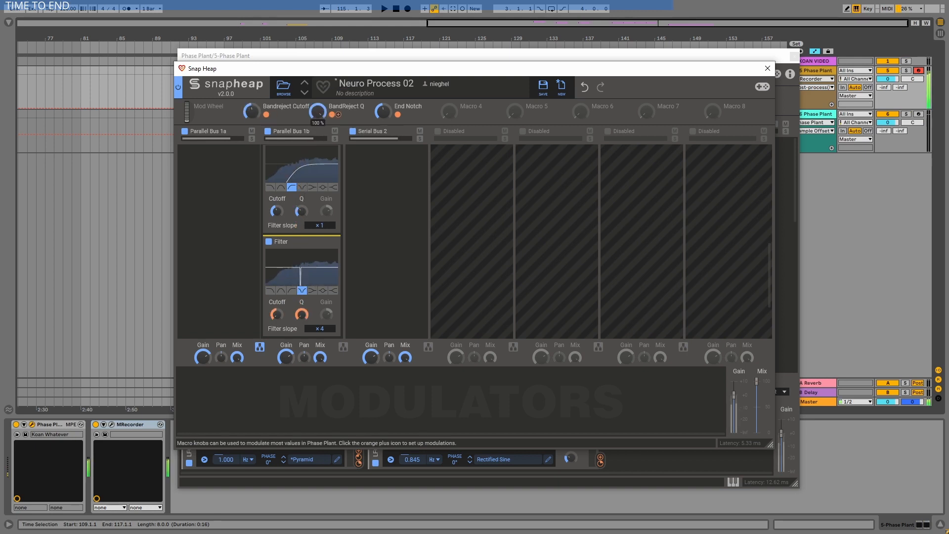
{"action": "left_click_drag", "start_coordinate": [316, 112], "coordinate": [316, 128]}
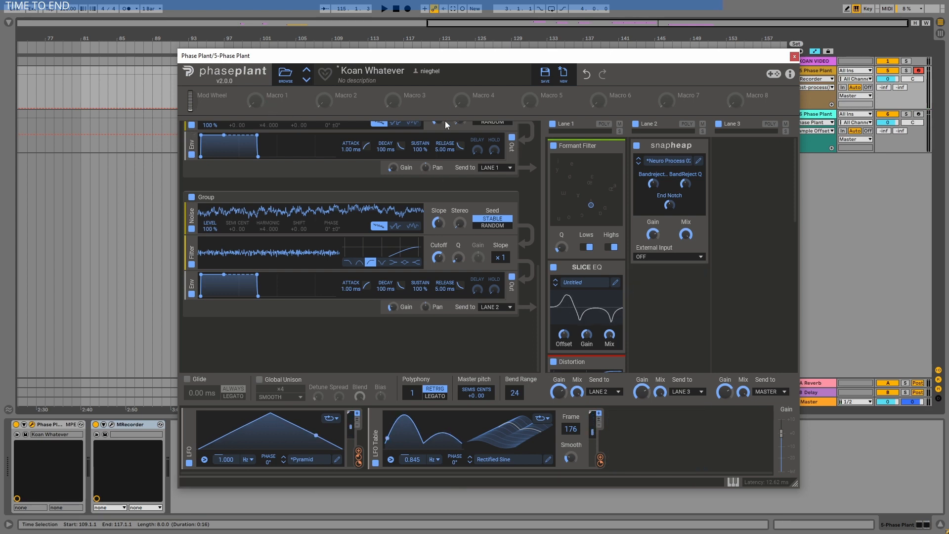
- Close the Koan Whatever window and show Live's file browser
{"action": "left_click", "coordinate": [794, 55]}
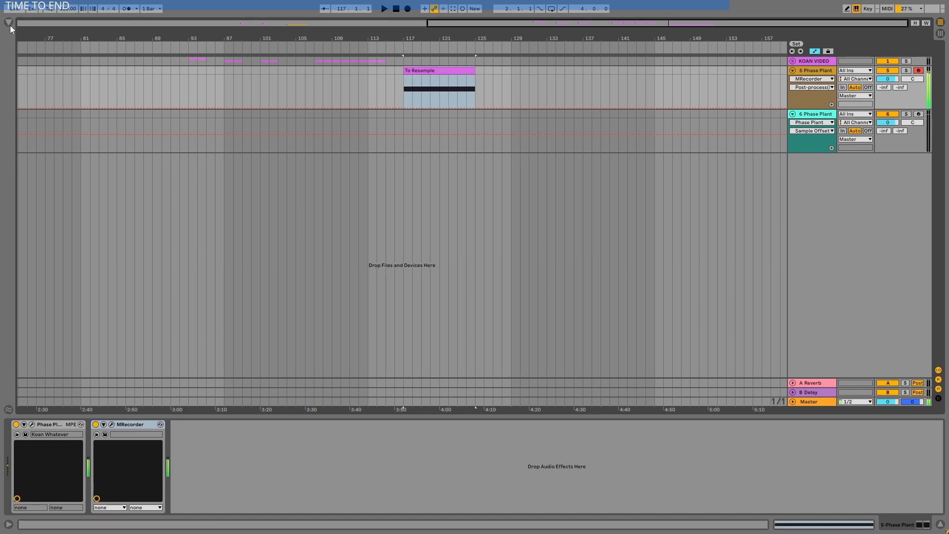
{"action": "left_click", "coordinate": [10, 23]}
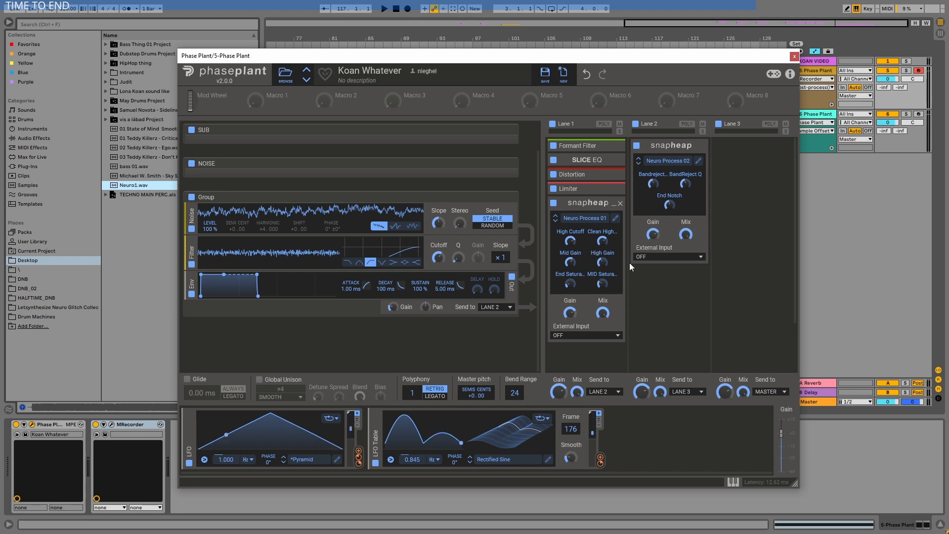
- Close Koan Whatever and switch to the resampled Phase Plant track's Koan Whatever Resample instrument
{"action": "left_click", "coordinate": [793, 55]}
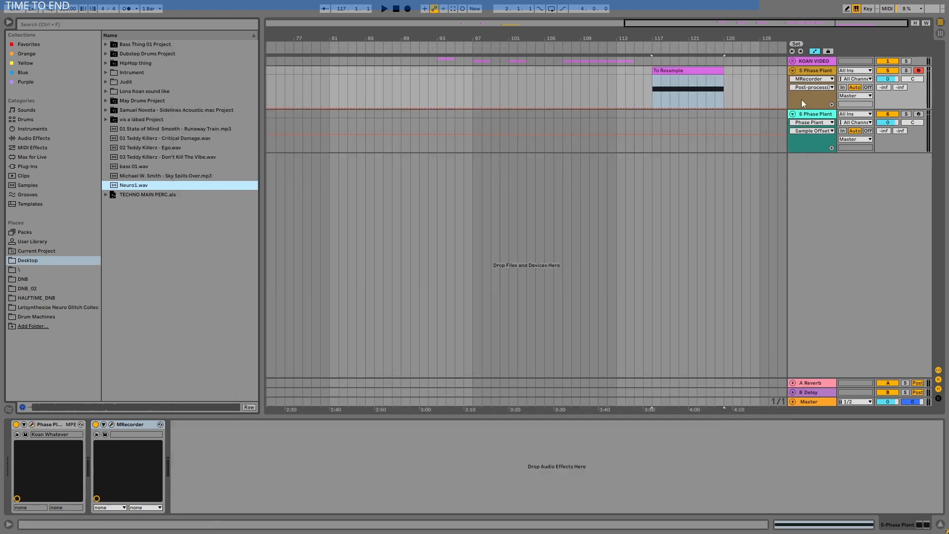
{"action": "left_click", "coordinate": [31, 424]}
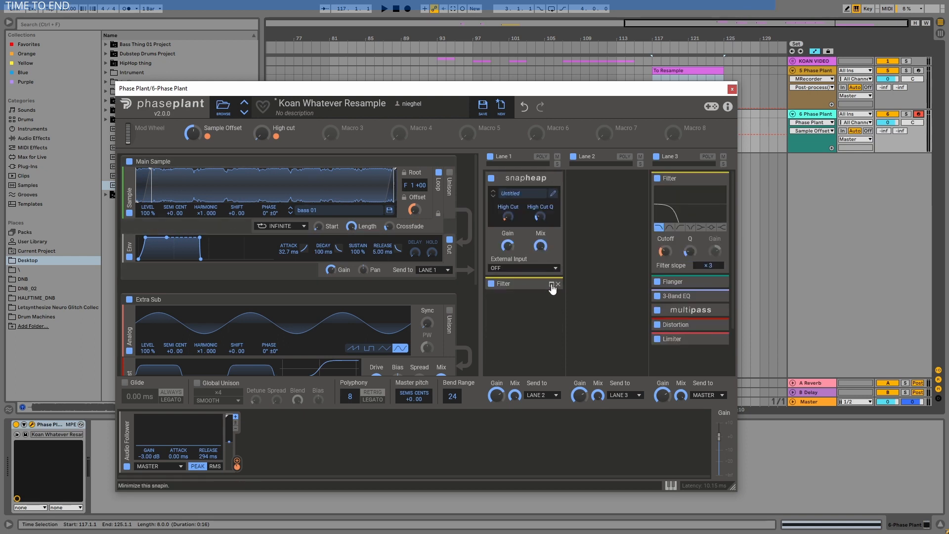
- Expand Lane 1's Filter and bring its Untitled Snap Heap chain into view
{"action": "left_click", "coordinate": [550, 284]}
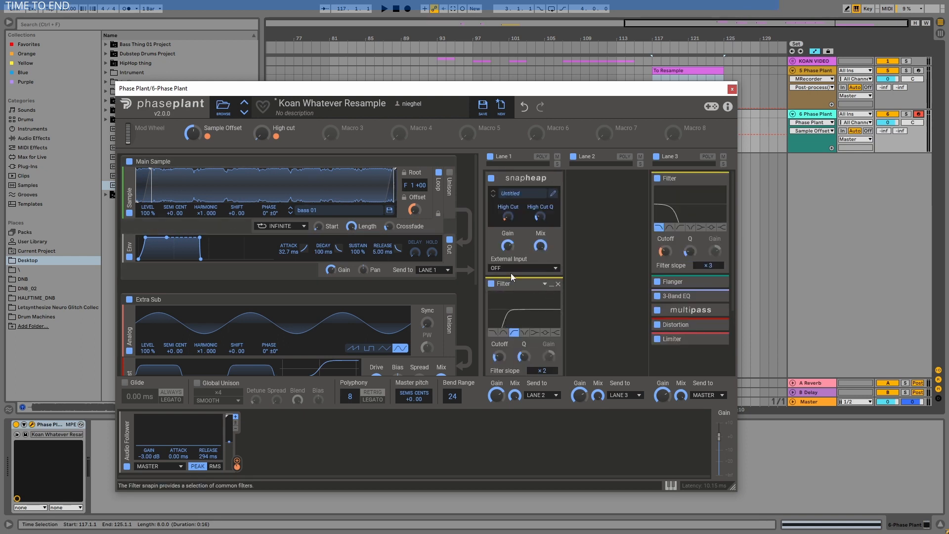
{"action": "scroll", "scroll_direction": "down", "scroll_amount": 3}
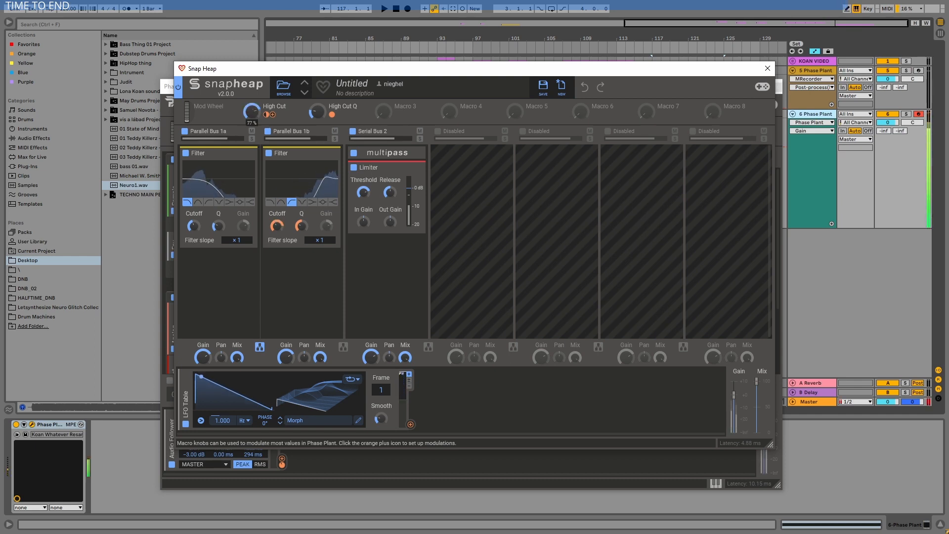
- Sweep the High Cut macro knob of the Untitled Snap Heap chain
{"action": "left_click_drag", "start_coordinate": [252, 112], "coordinate": [252, 124]}
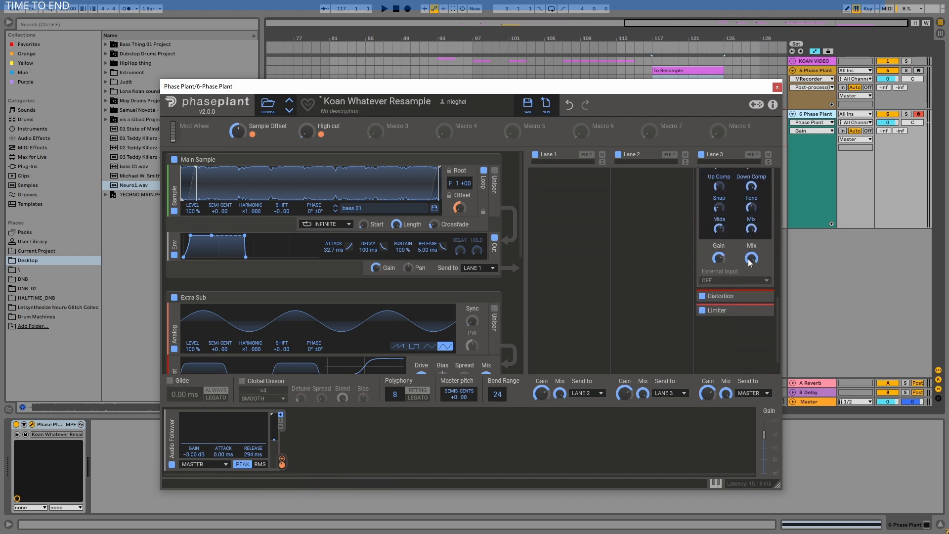
- Expand Lane 3's Distortion, set its type to Saturate, and nudge Lane 3's output Gain
{"action": "left_click", "coordinate": [720, 296]}
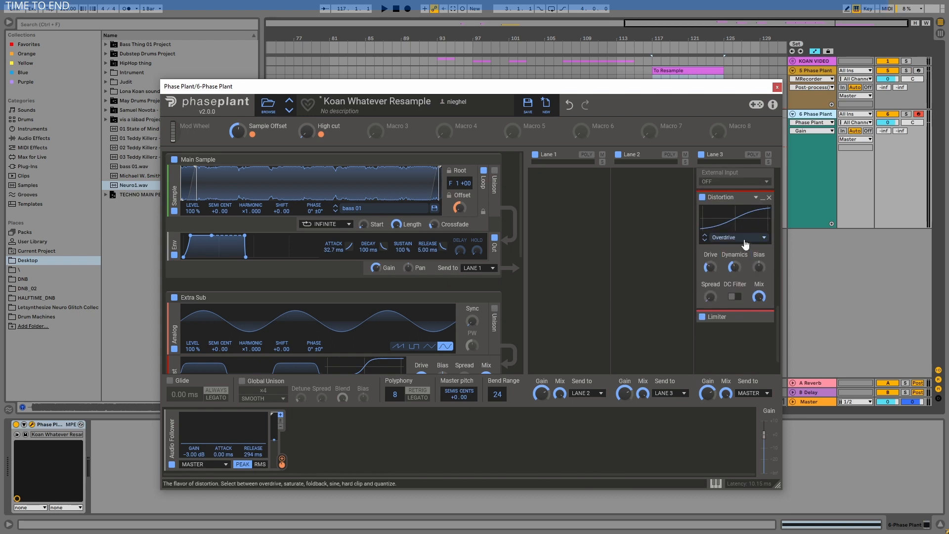
{"action": "left_click", "coordinate": [735, 236]}
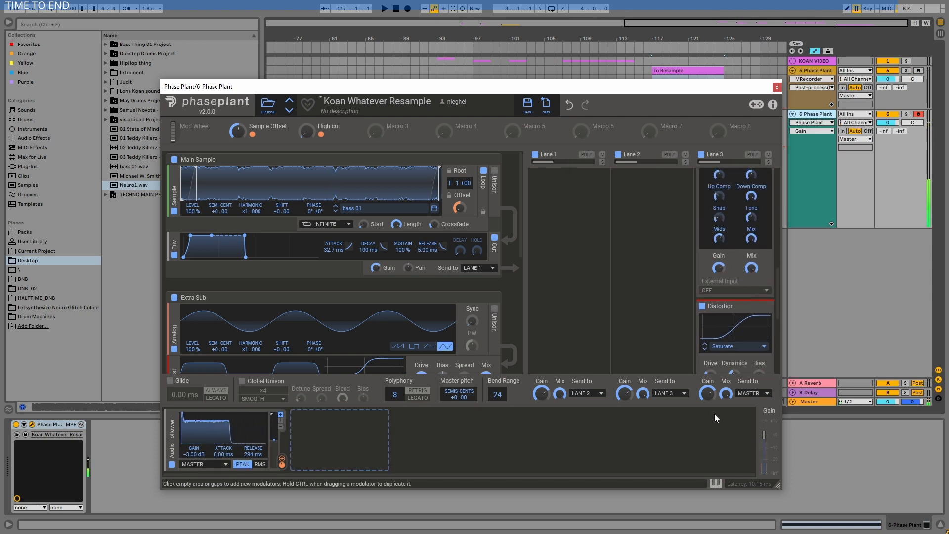
{"action": "left_click_drag", "start_coordinate": [707, 394], "coordinate": [707, 391]}
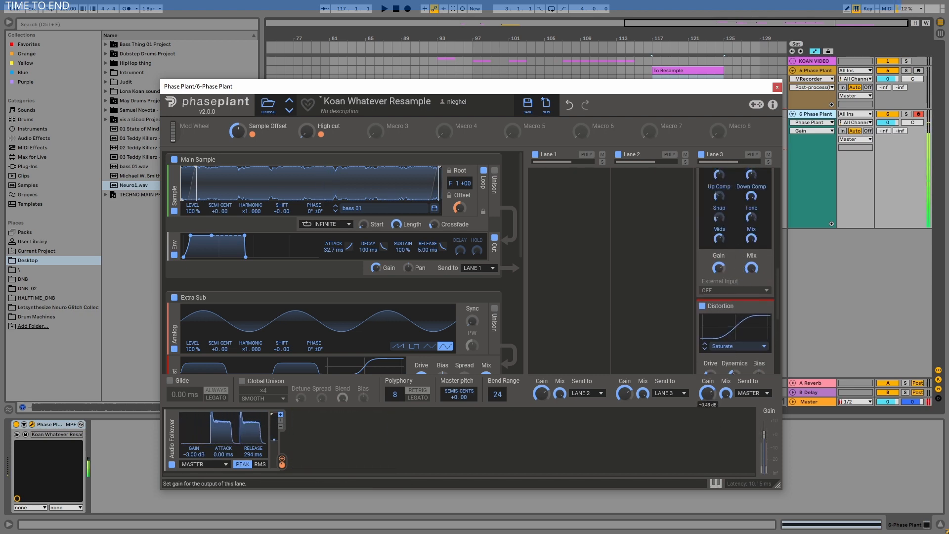